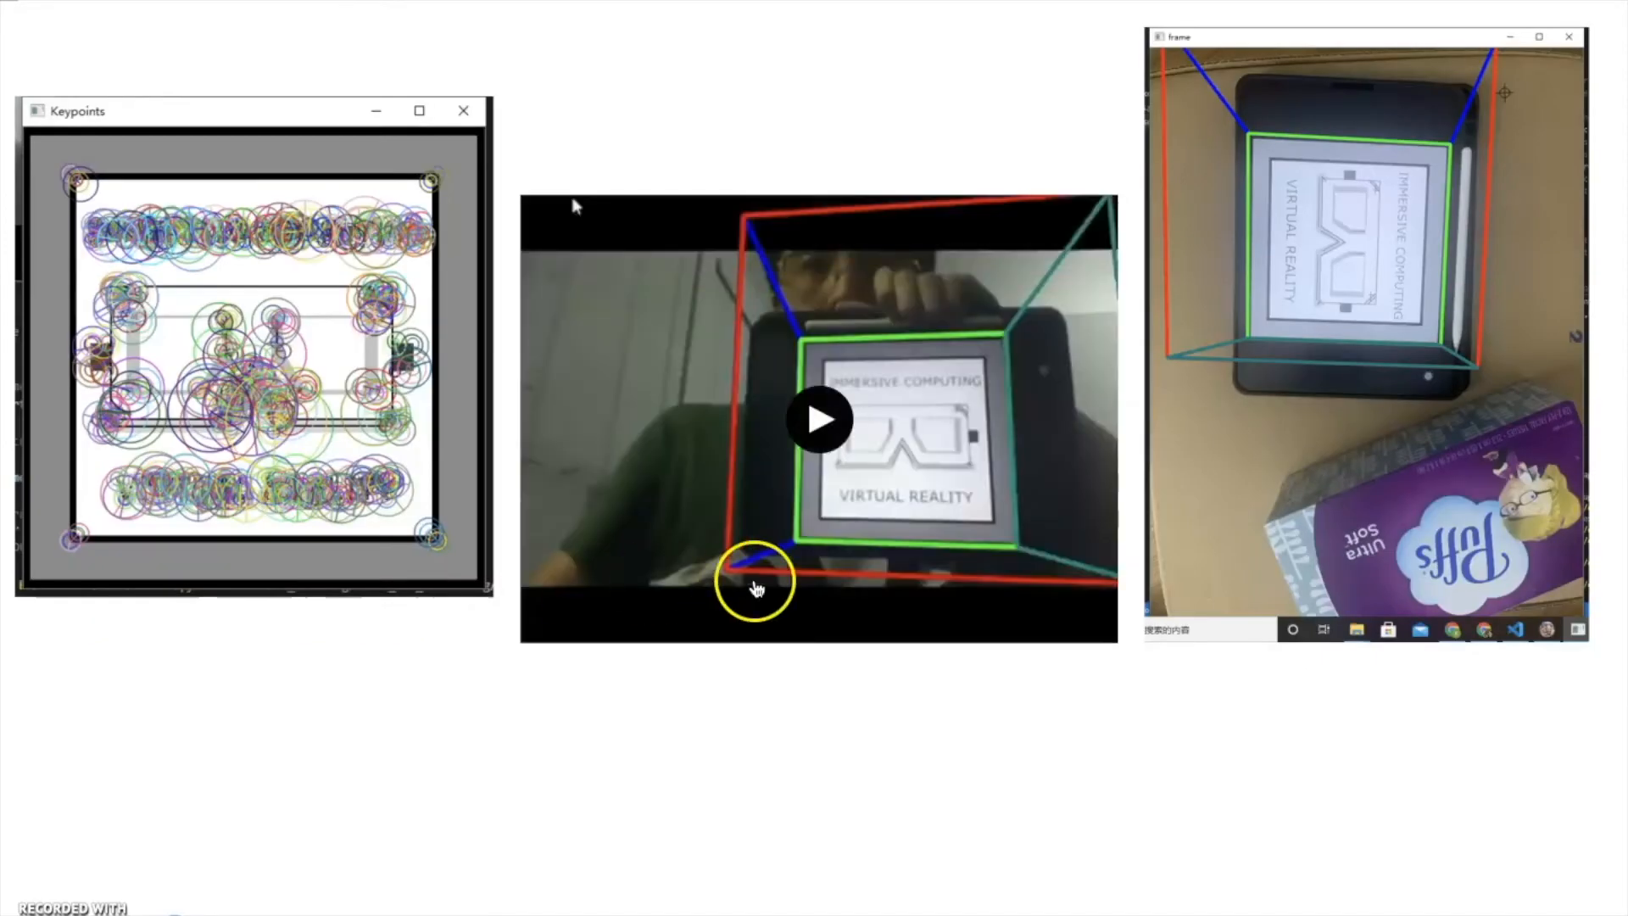
Start playback of the embedded cube-tracking demo video on the slide.
{"action": "left_click", "coordinate": [819, 419]}
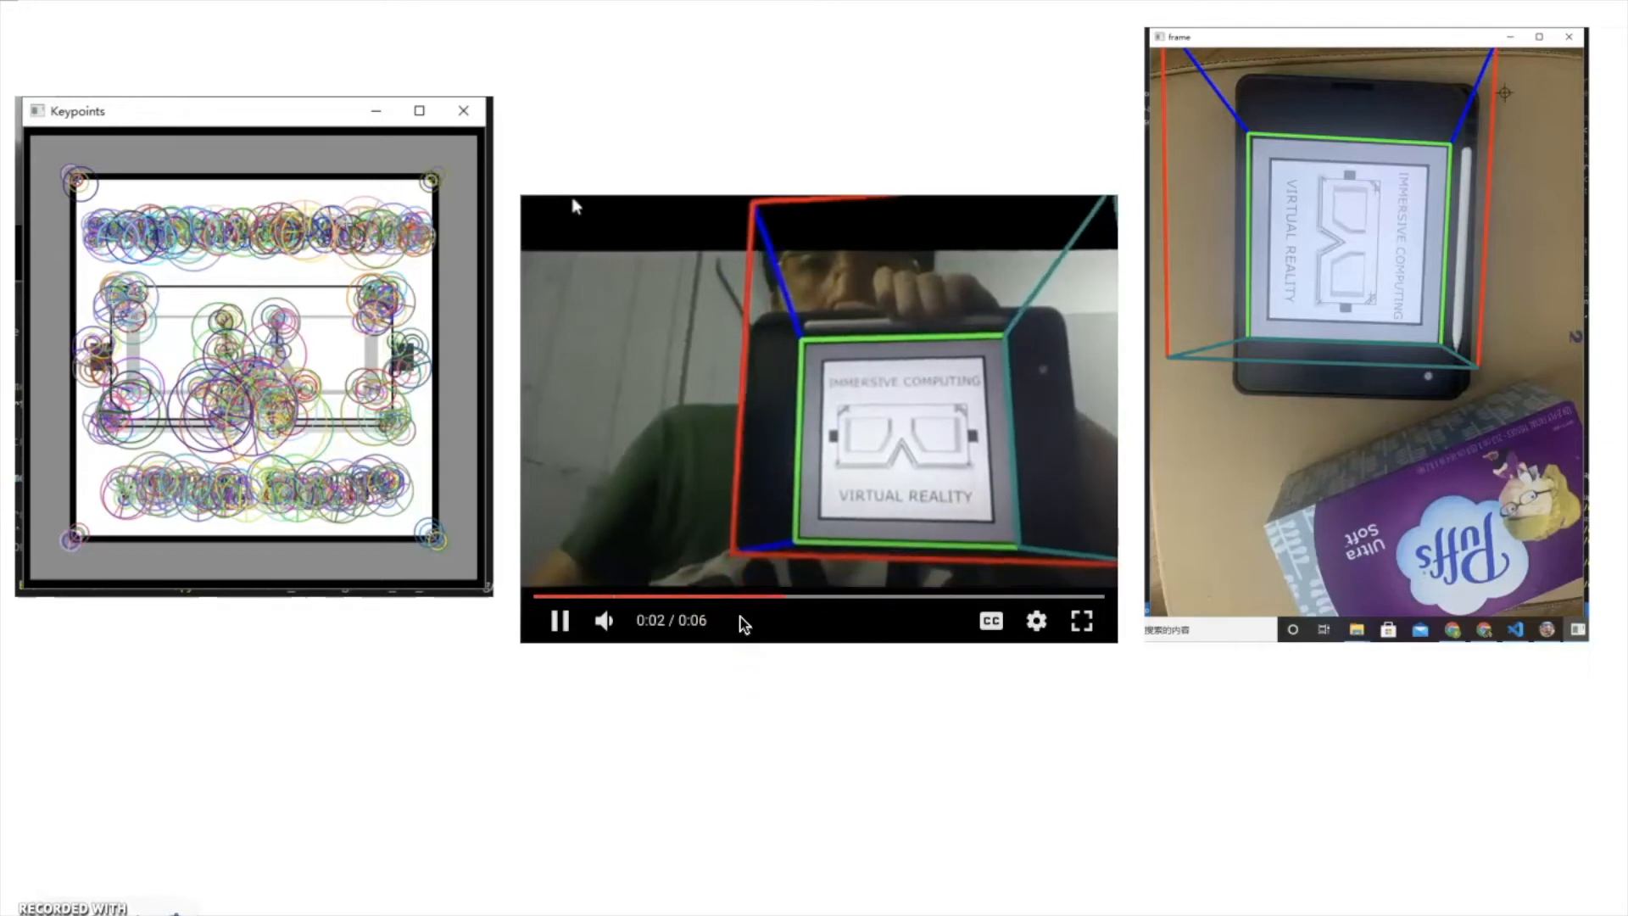
{"action": "left_click", "coordinate": [649, 605]}
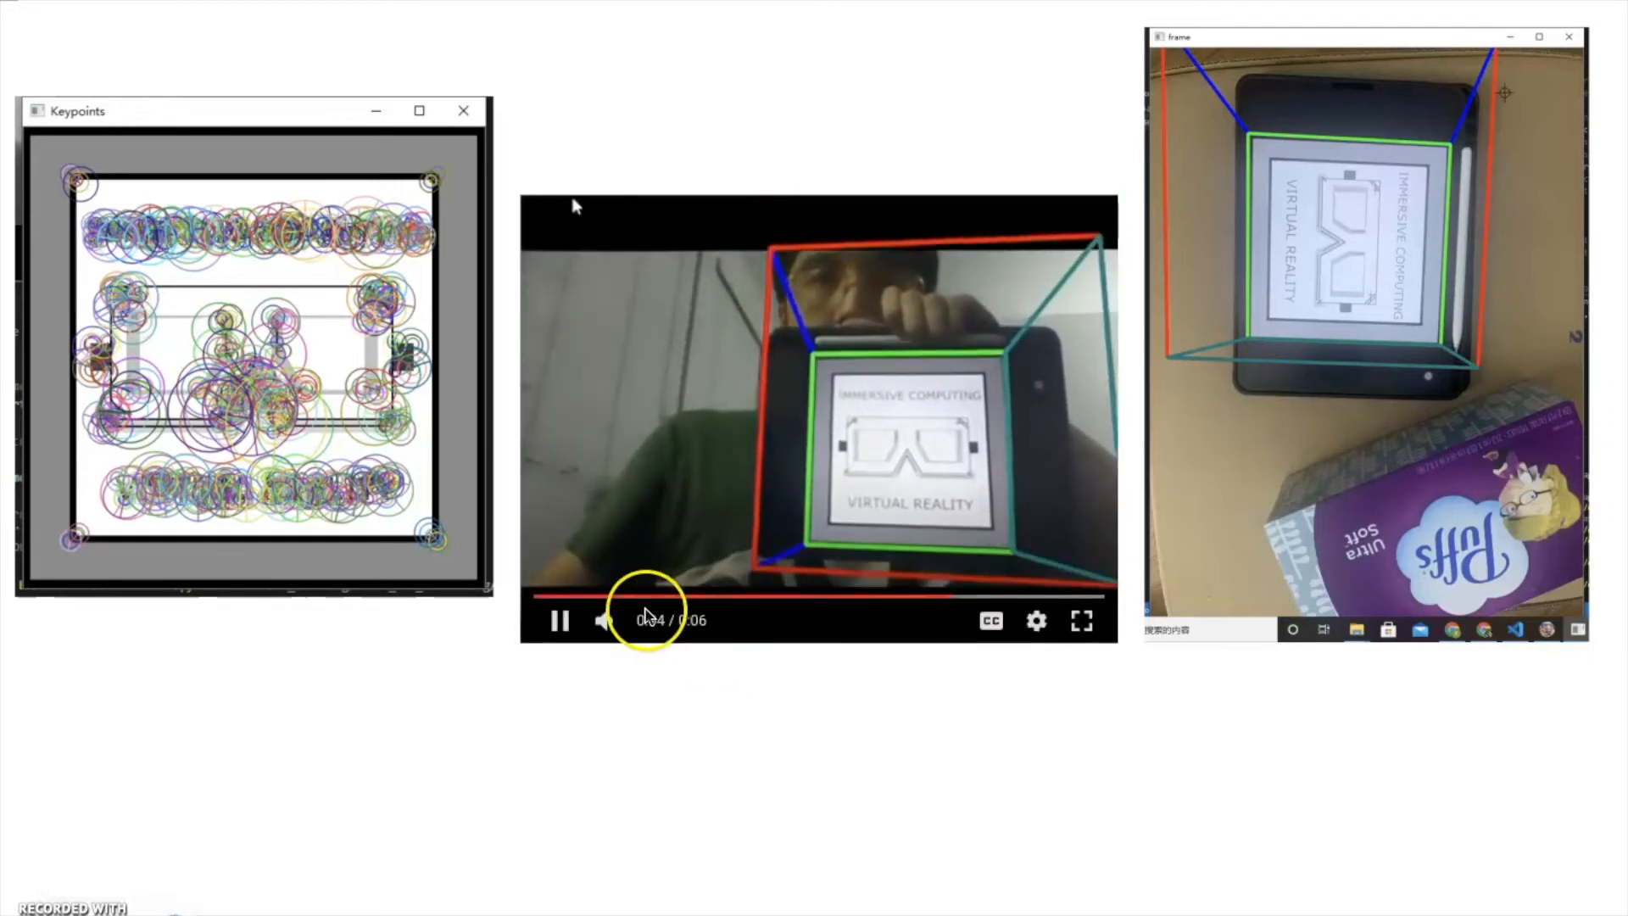